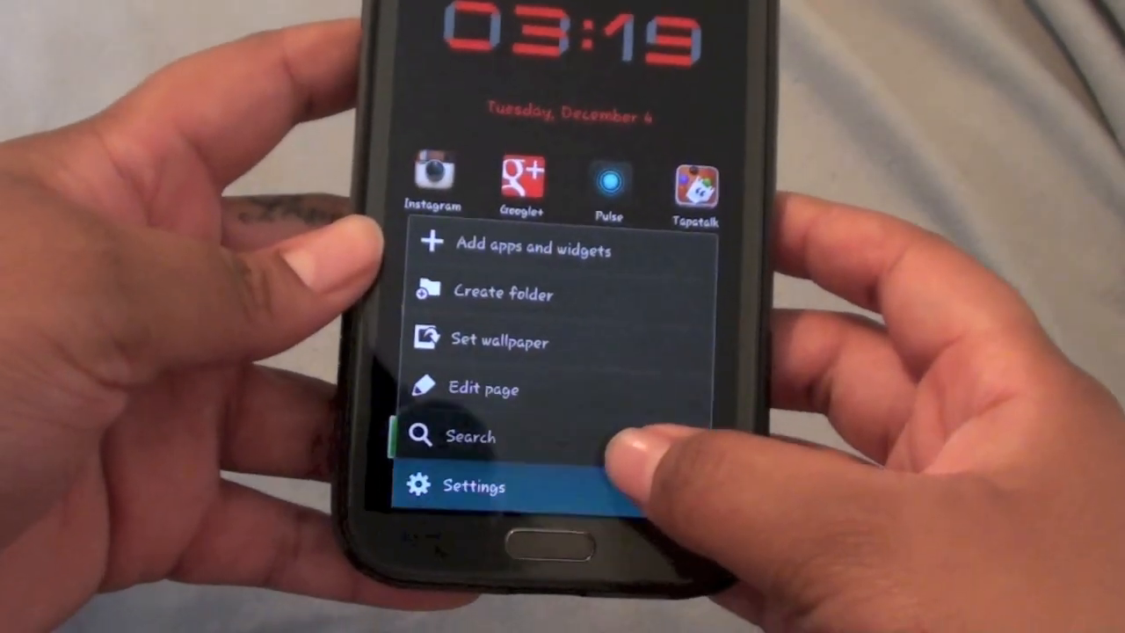
# Enter the phone's main Settings list from the home-screen menu
pyautogui.click(473, 485)
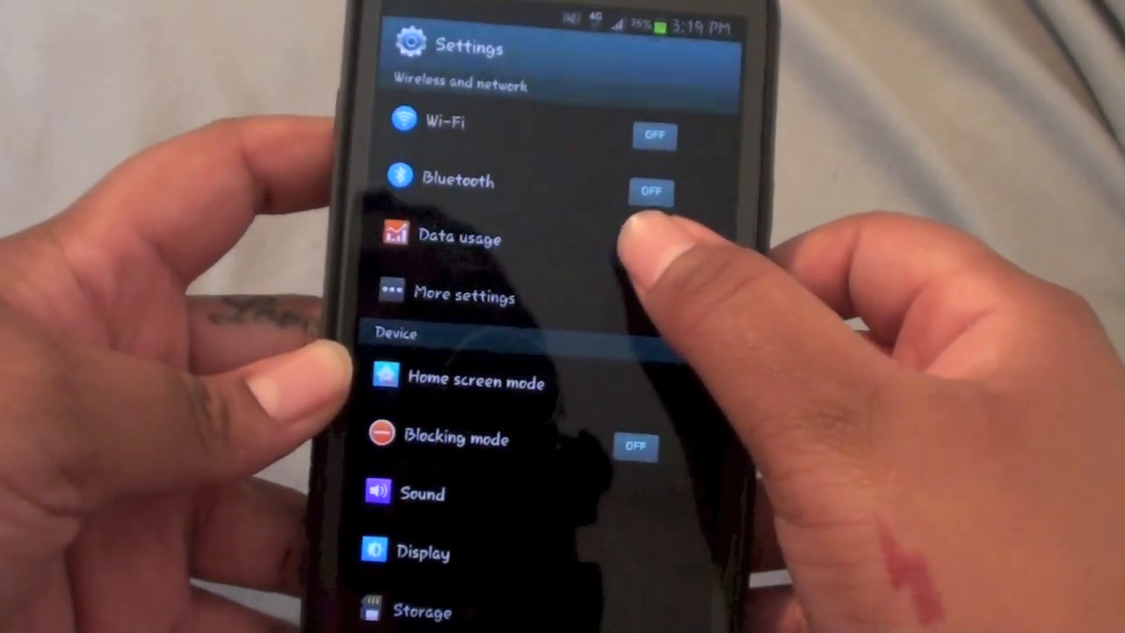
# Show the Data usage overview with the Nov 28–Dec 27 cycle graph and per-app totals
pyautogui.click(460, 235)
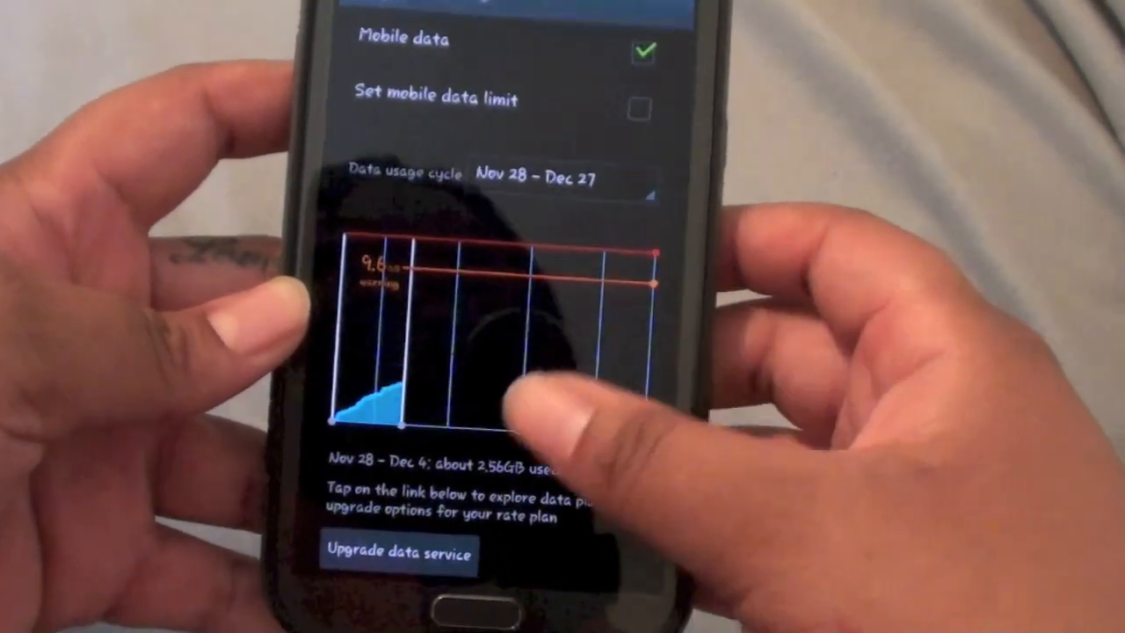
pyautogui.scroll(-3)
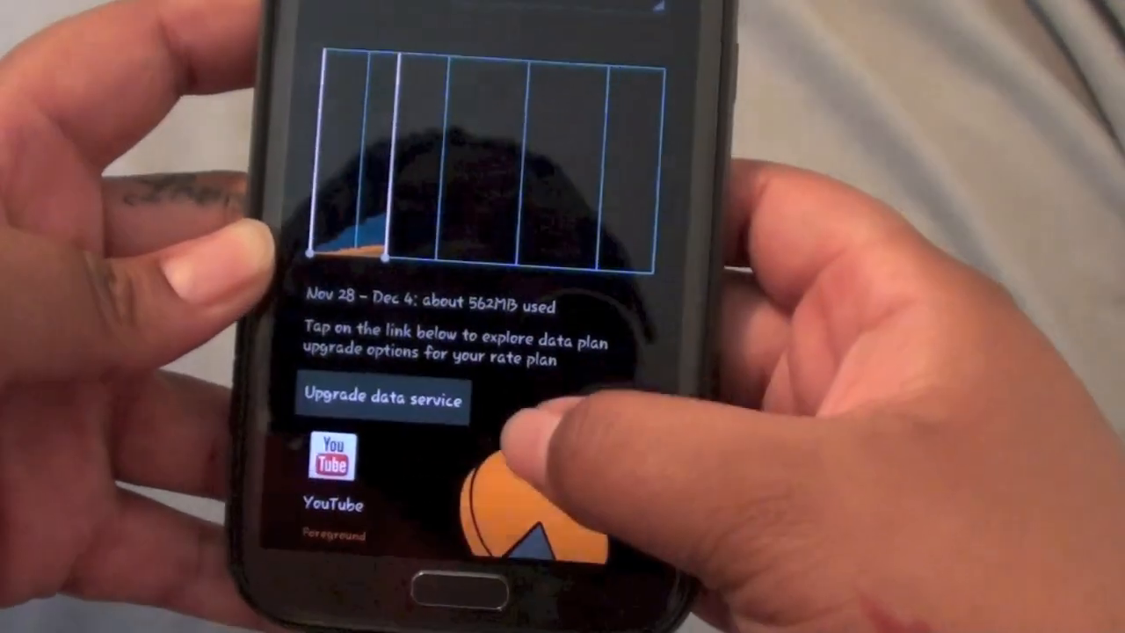
pyautogui.scroll(-3)
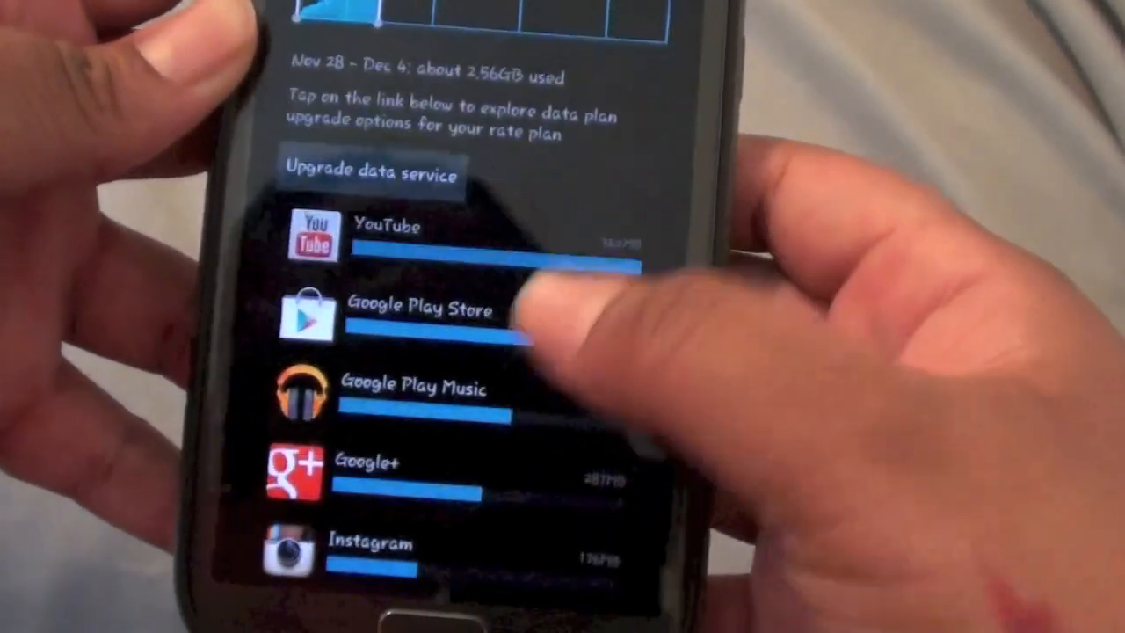
pyautogui.scroll(-3)
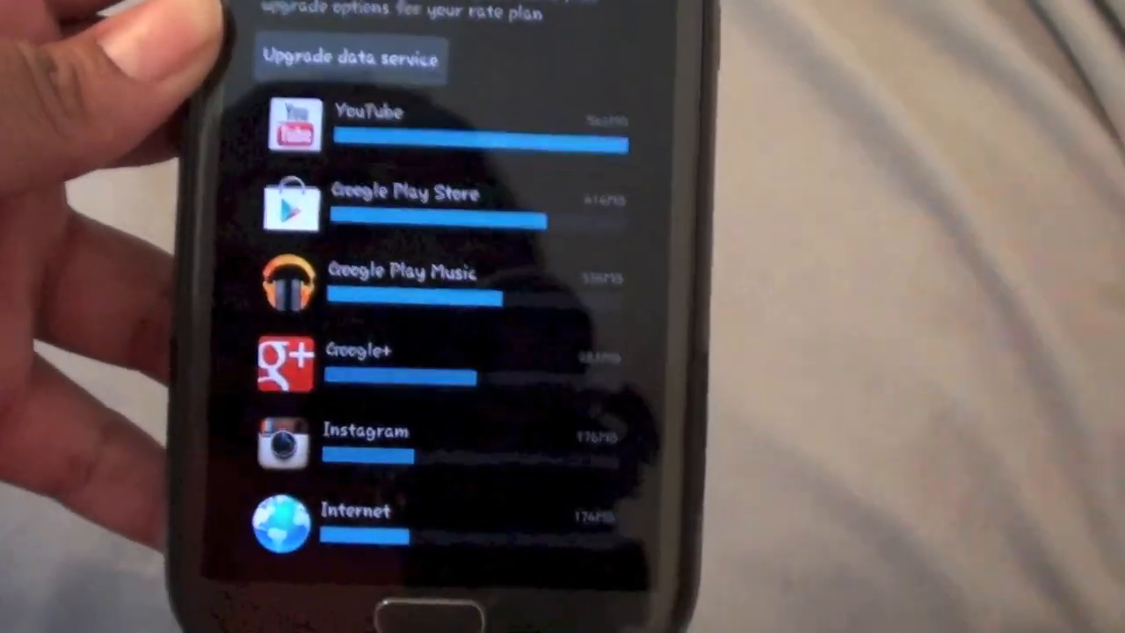
pyautogui.scroll(-3)
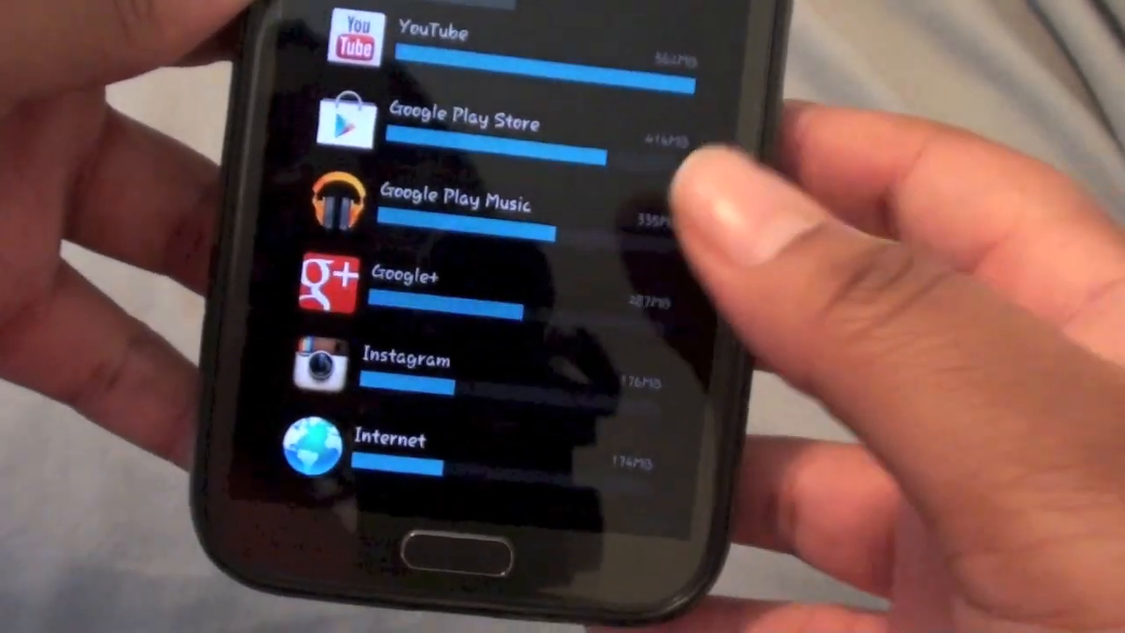
pyautogui.scroll(-3)
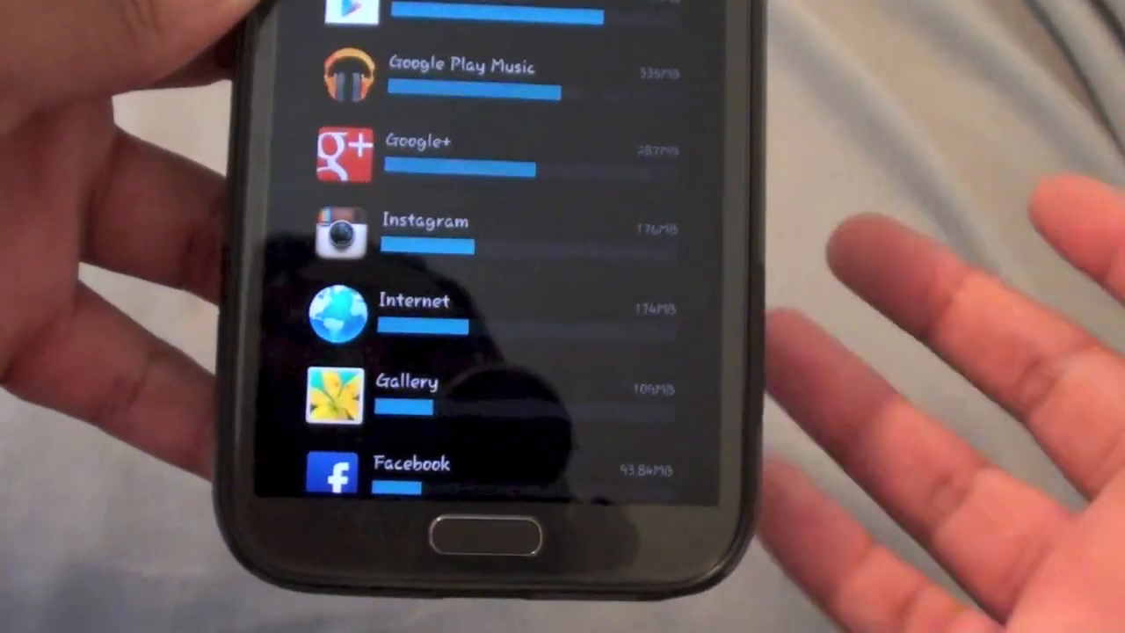
pyautogui.scroll(-3)
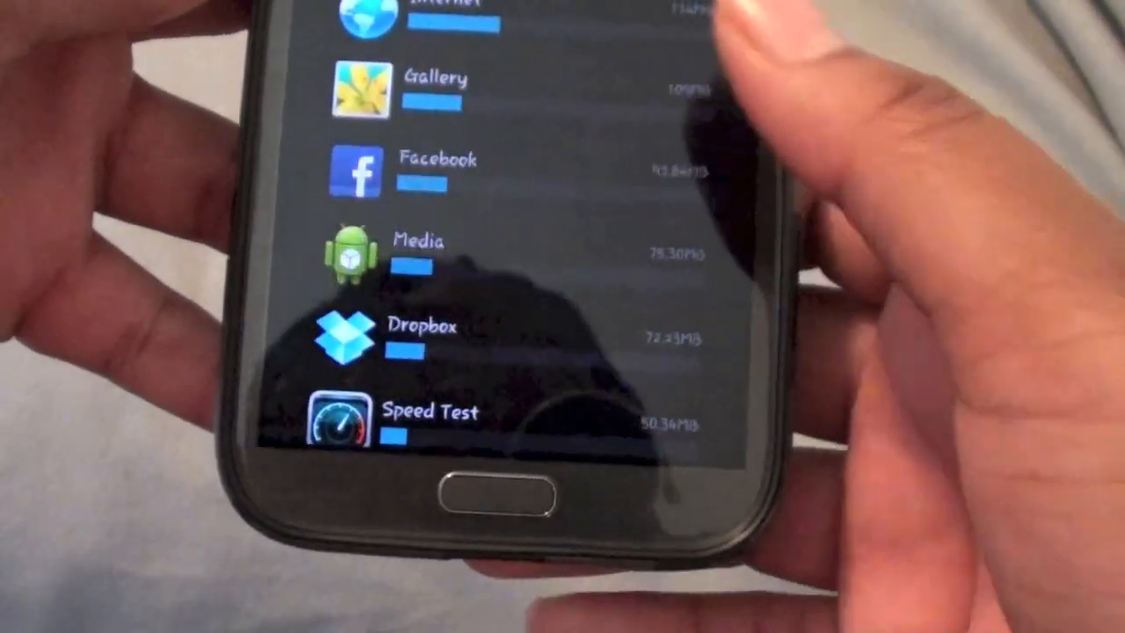